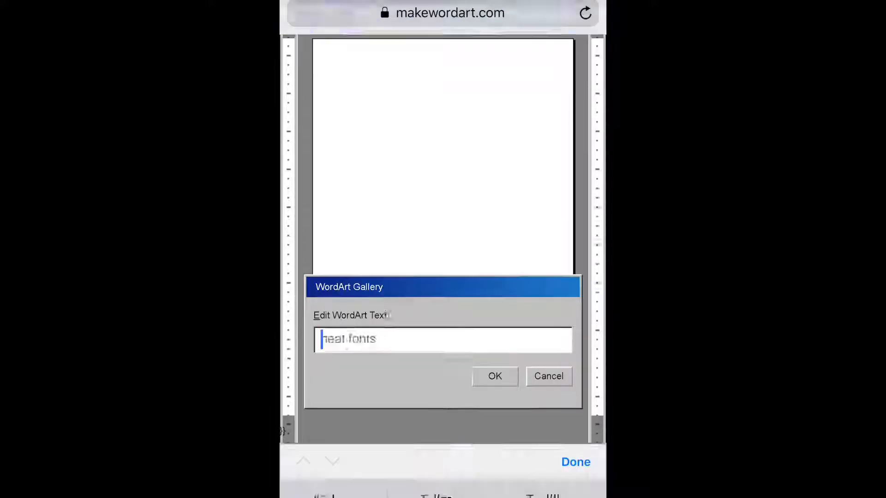
Enter 'Sample Text' as the WordArt text and confirm it onto the page.
{"action": "type", "text": "Sample Text"}
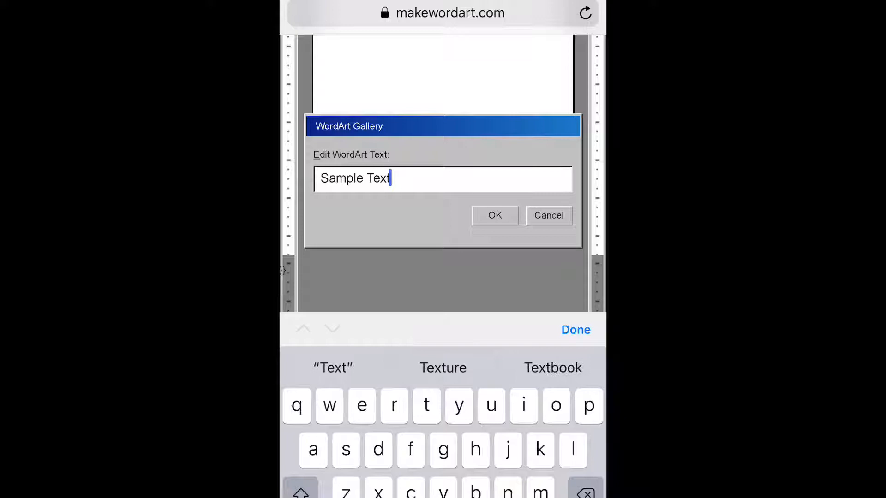
{"action": "left_click", "coordinate": [493, 216]}
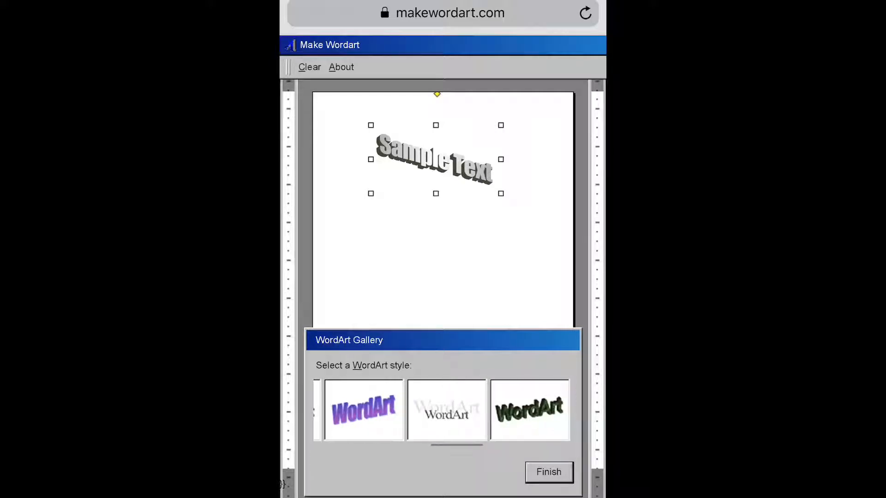
Enter 'Sample 2' as a second WordArt line and confirm it.
{"action": "scroll", "scroll_direction": "right", "scroll_amount": 3}
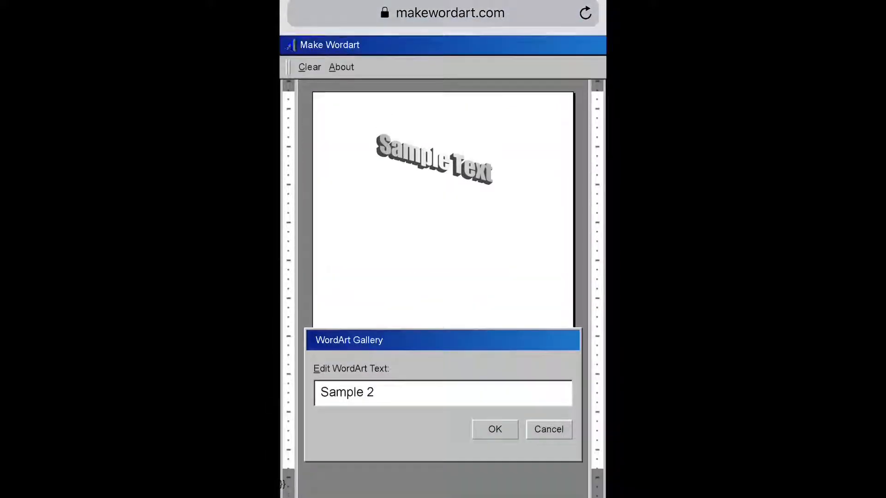
{"action": "left_click", "coordinate": [494, 429]}
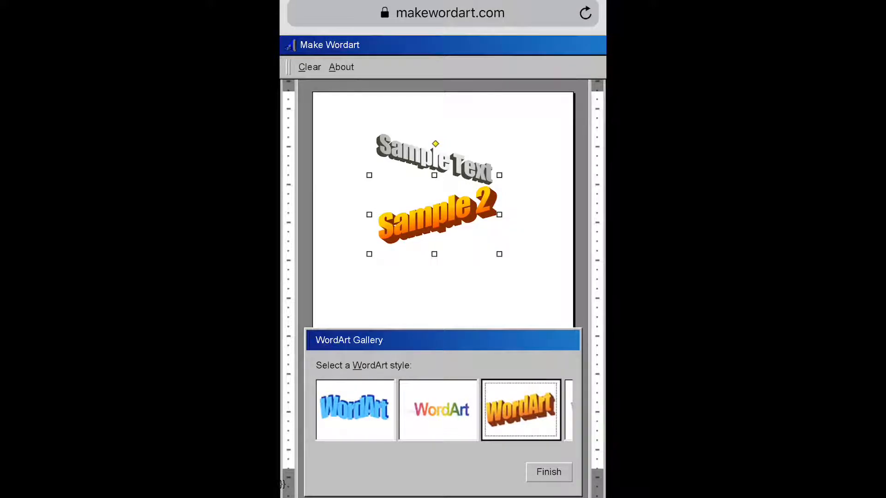
Start a new WordArt line and confirm 'Sample 3' as its text.
{"action": "left_click", "coordinate": [519, 410]}
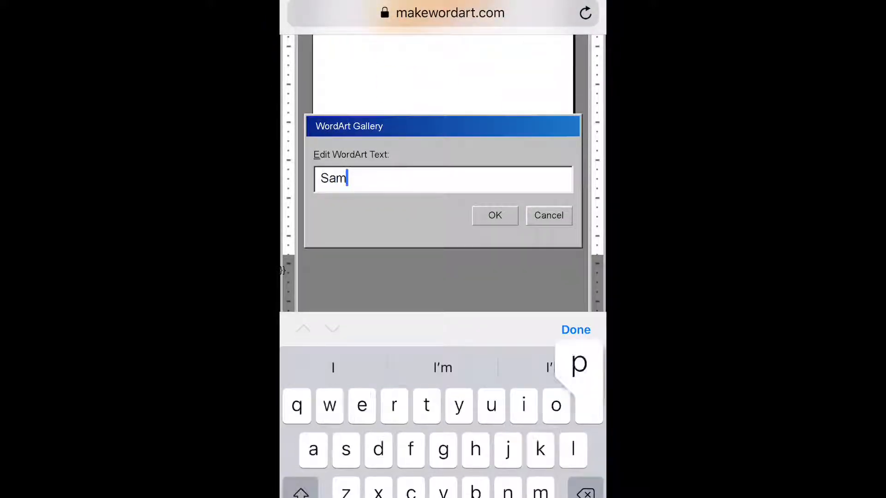
{"action": "left_click", "coordinate": [494, 215]}
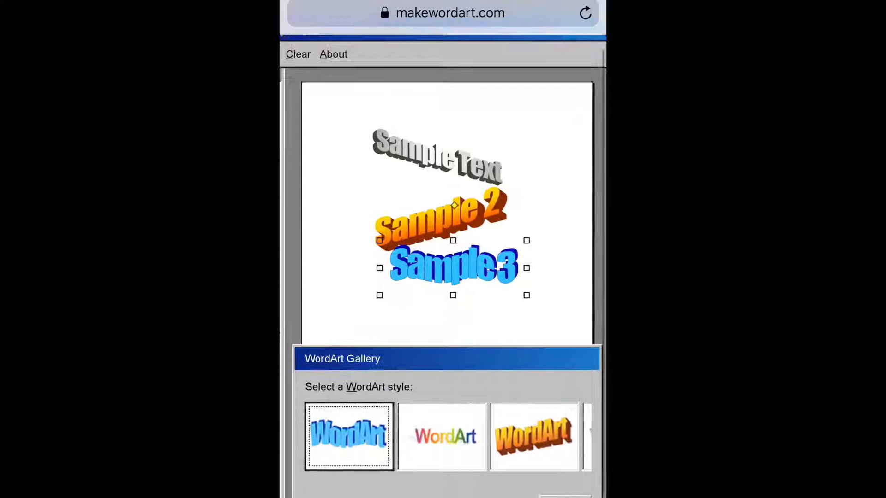
Finish the design to preview Sample Text, Sample 2 and Sample 3 for download.
{"action": "left_click_drag", "start_coordinate": [452, 266], "coordinate": [447, 292]}
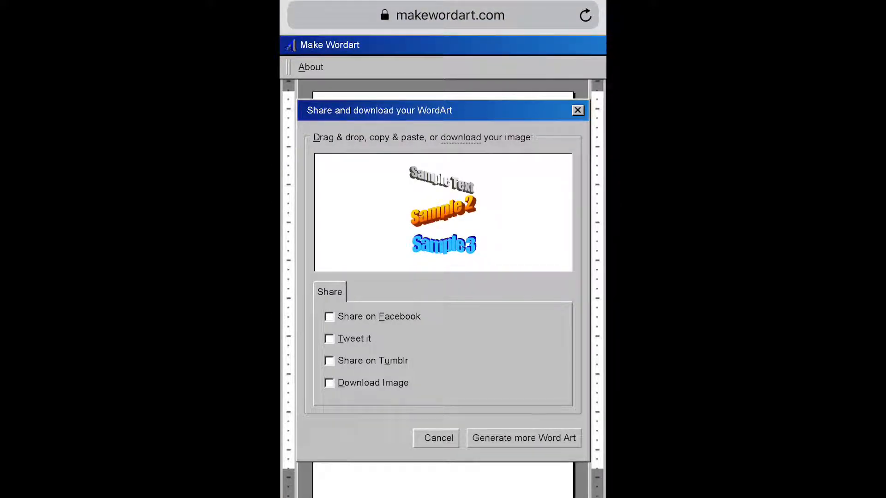
Copy the three-line WordArt preview image for pasting into an Instagram story.
{"action": "right_click", "coordinate": [443, 214]}
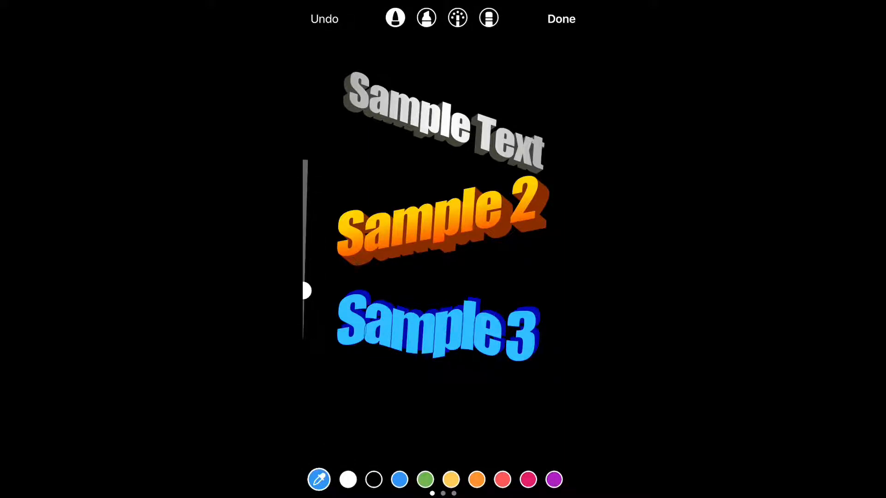
Choose blue in the pen palette for scribbling over the WordArt.
{"action": "left_click", "coordinate": [560, 18]}
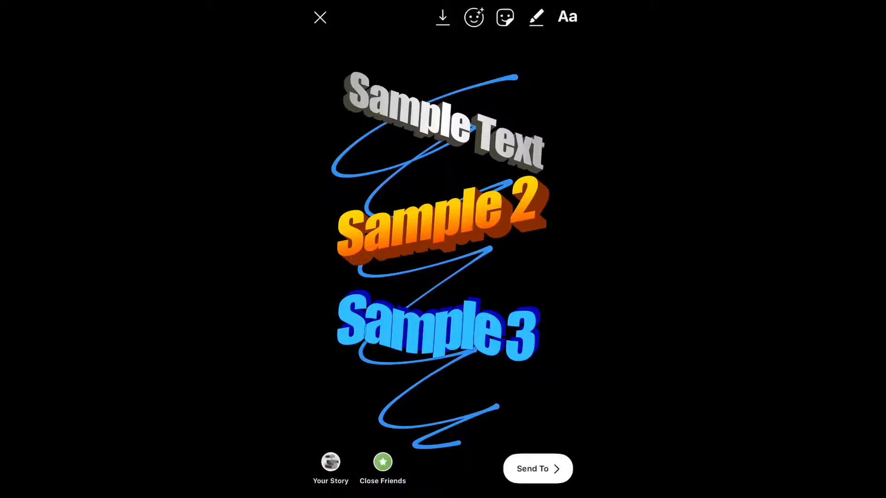